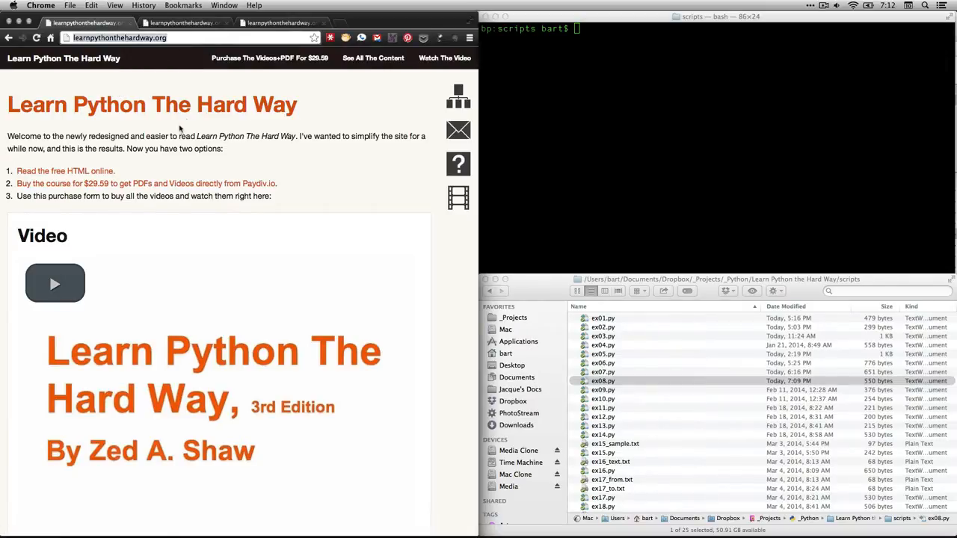
{"action": "mouse_move", "coordinate": [96, 177]}
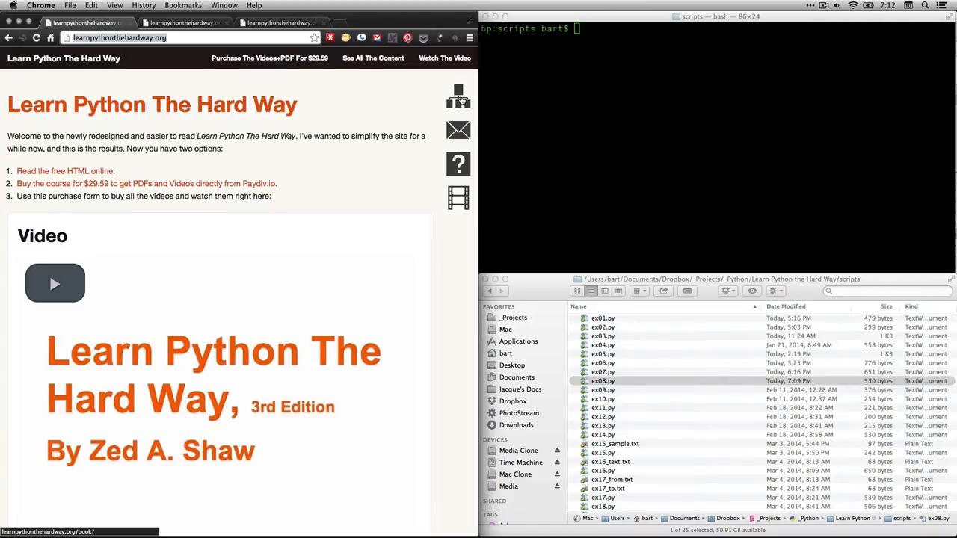
Step: Open the Learn Python The Hard Way contents and go to Exercise 8: Printing, Printing
{"action": "left_click", "coordinate": [63, 171]}
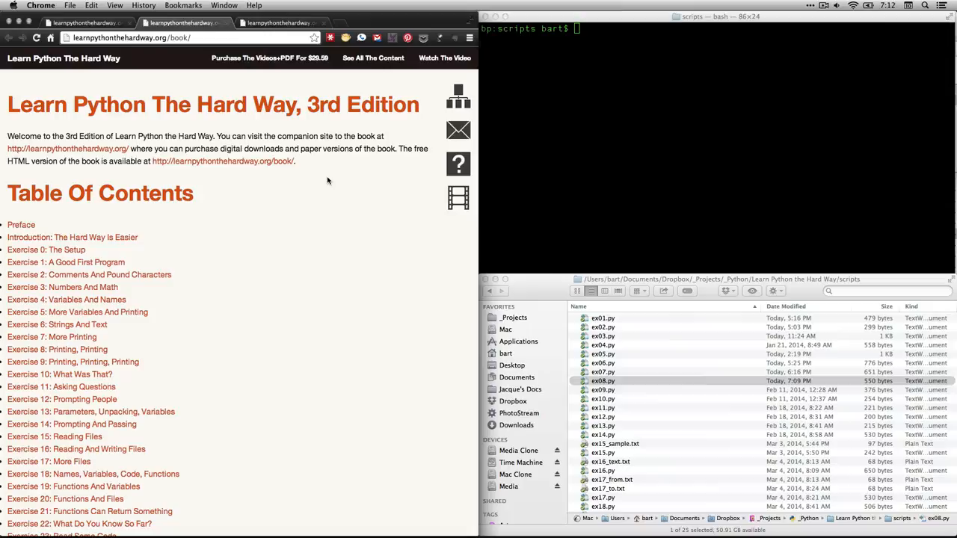
{"action": "mouse_move", "coordinate": [148, 353]}
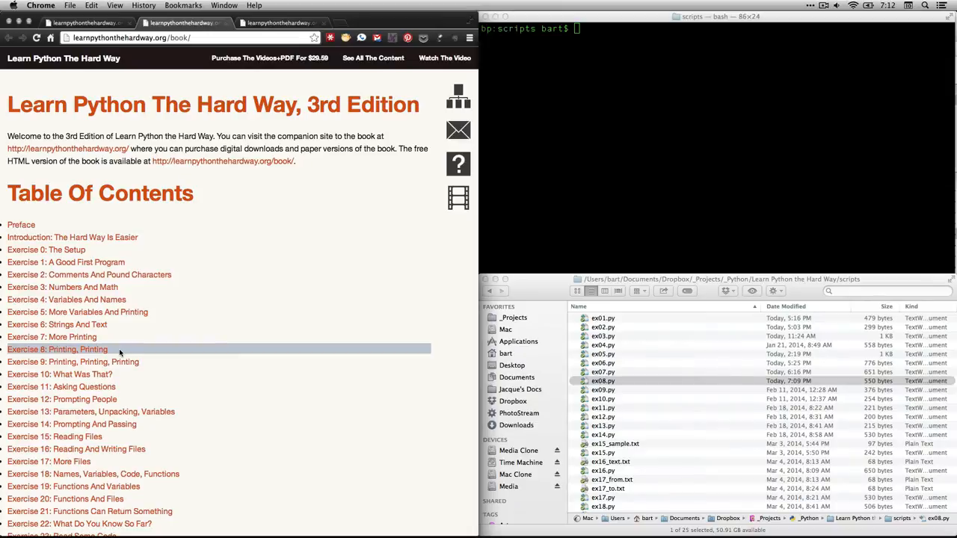
{"action": "left_click", "coordinate": [57, 350]}
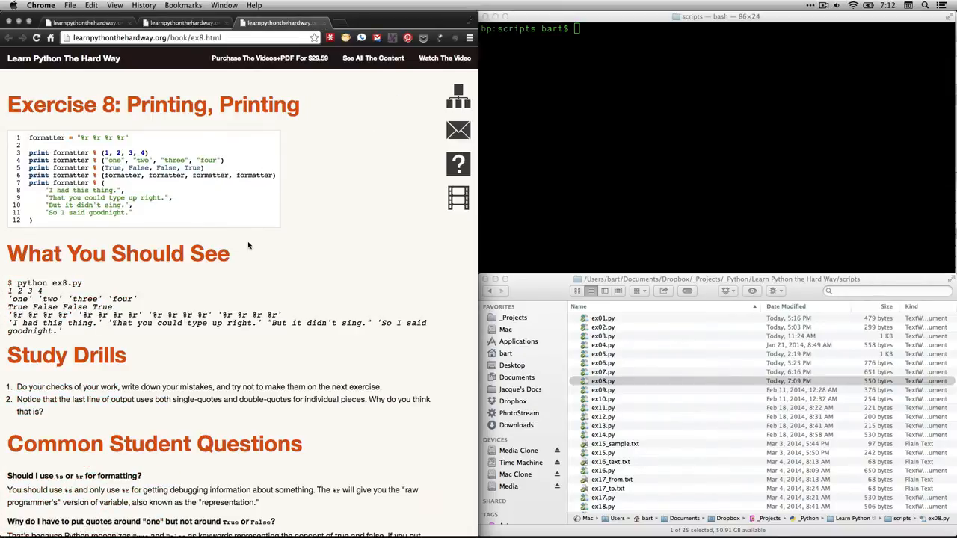
{"action": "mouse_move", "coordinate": [58, 223]}
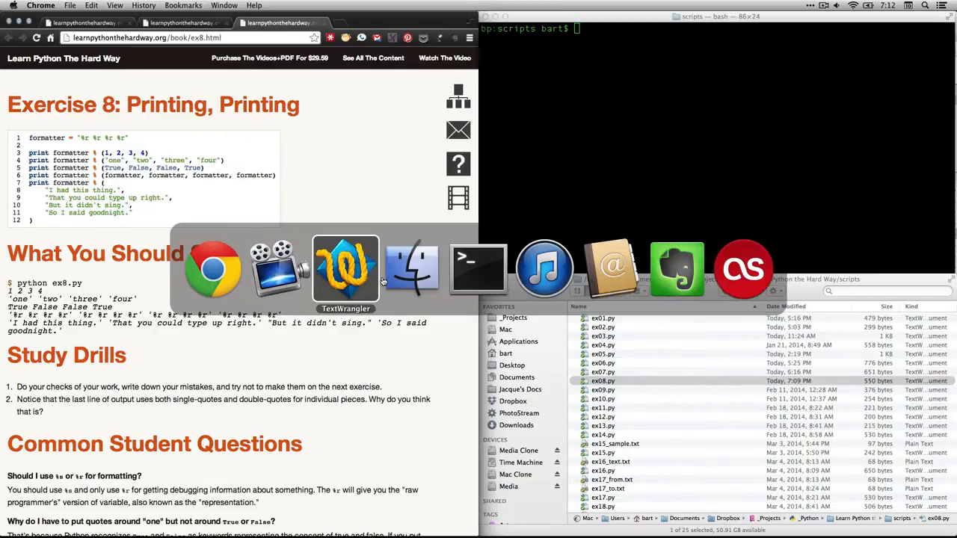
Step: Begin ex08.py with the line formatter = "%r %r %r %r"
{"action": "left_click", "coordinate": [345, 269]}
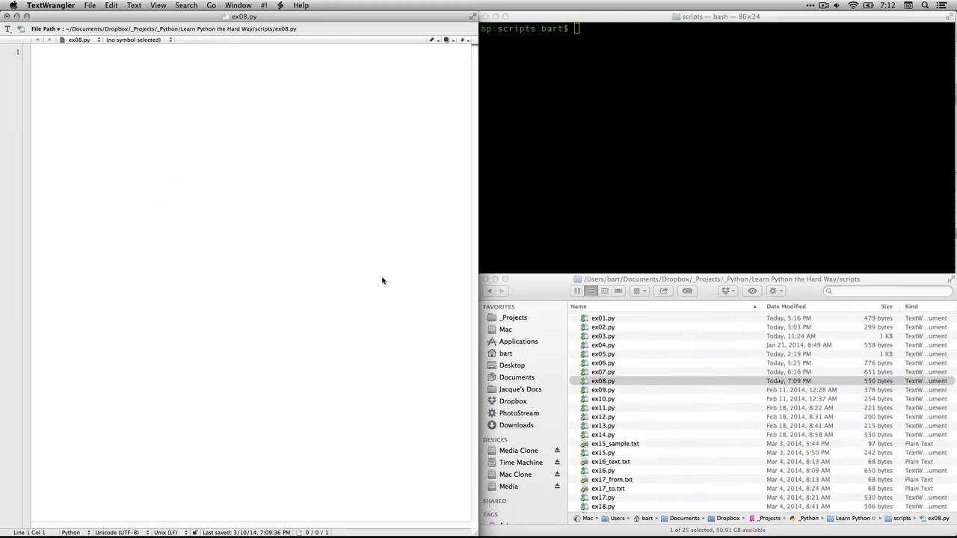
{"action": "mouse_move", "coordinate": [254, 193]}
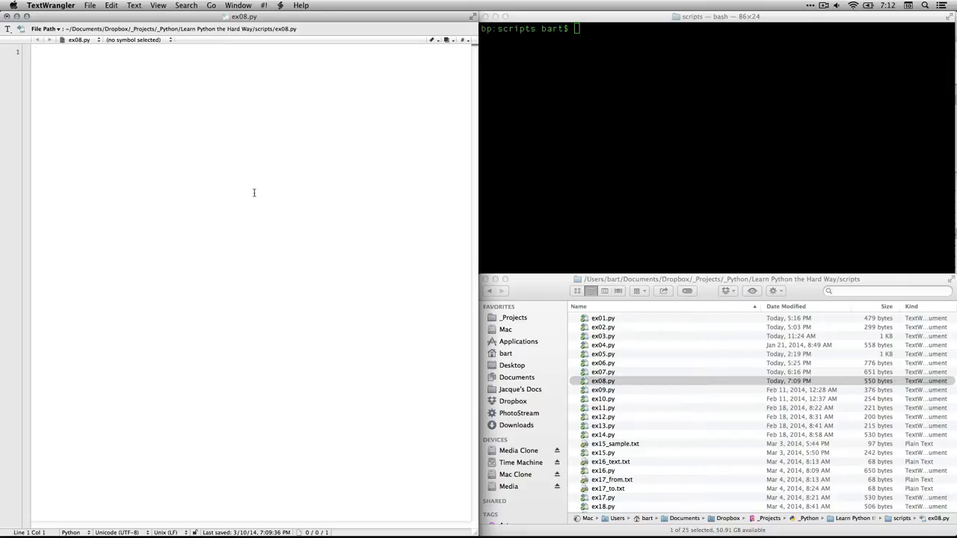
{"action": "type", "text": "formatter = \"%r %r %r %r\""}
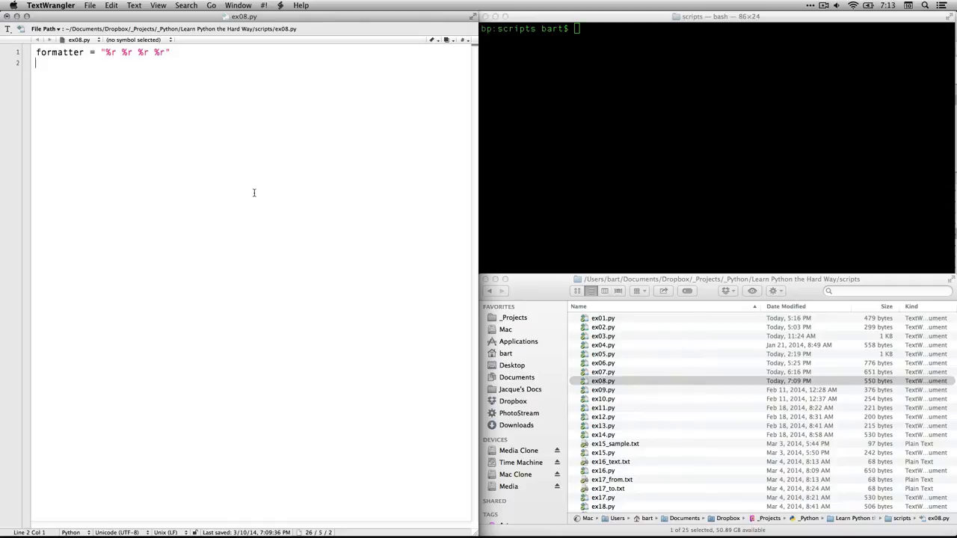
Step: Add a comment that "%r" can read any kind of data and print formatter % (1, 2, 3, 4)
{"action": "type", "text": "# \"%r\" can read any kind of data"}
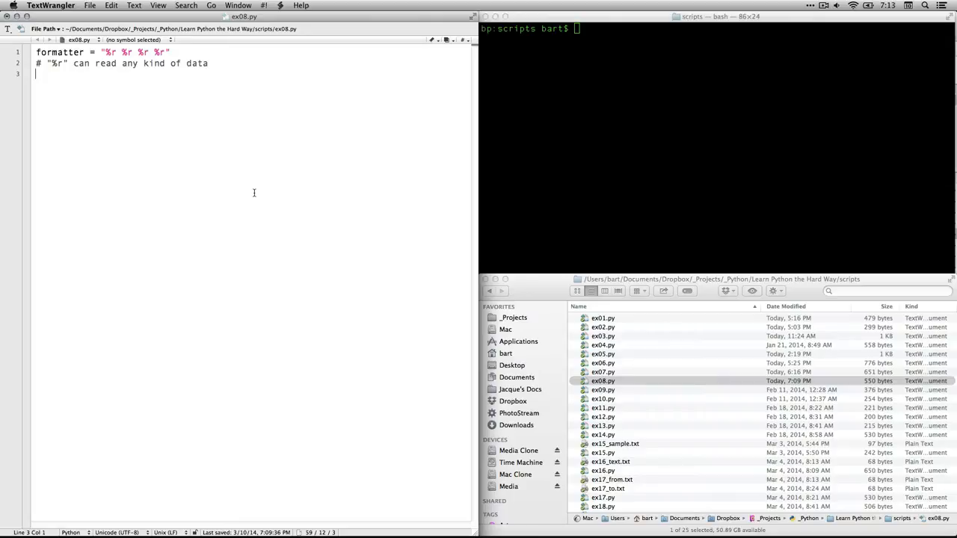
{"action": "type", "text": "print formatter % (1, 2, 3, 4)"}
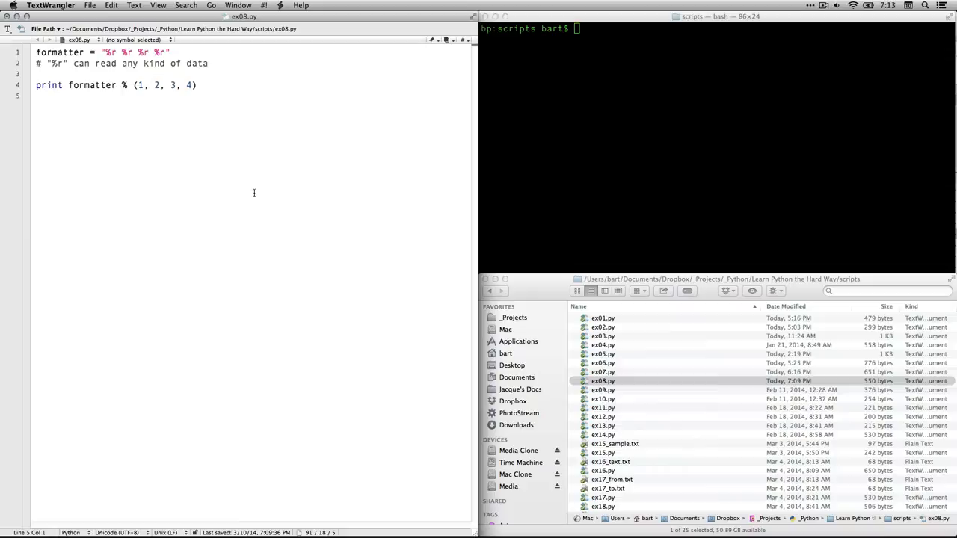
{"action": "mouse_move", "coordinate": [208, 176]}
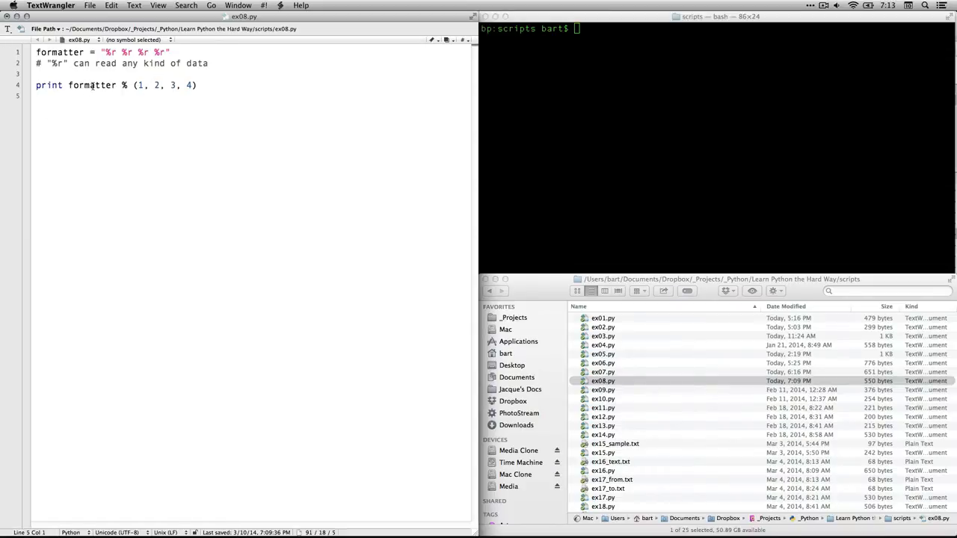
Step: Add a second line printing formatter % ("one", "two", "three", "four")
{"action": "double_click", "coordinate": [60, 51]}
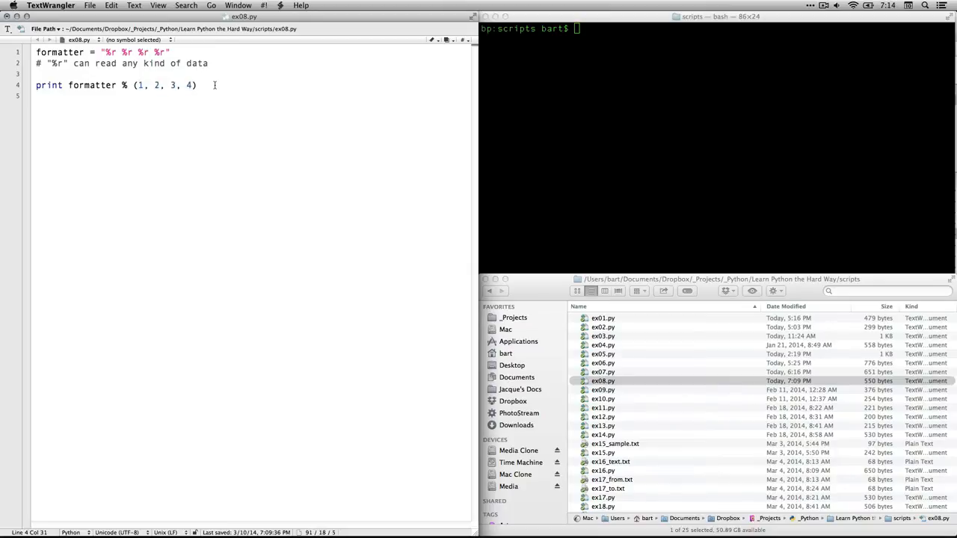
{"action": "left_click", "coordinate": [197, 83]}
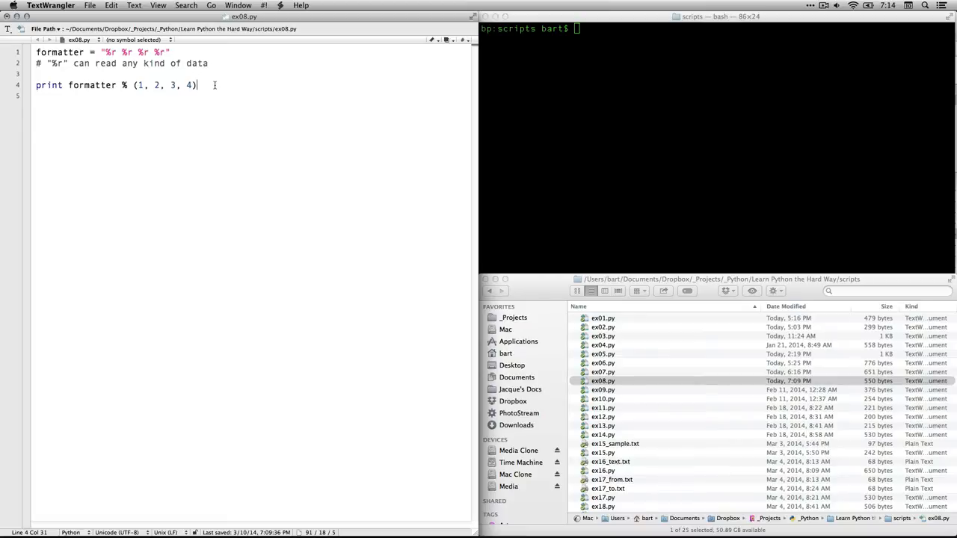
{"action": "type", "text": "print formatter % (\"one\", \"two\", \"three\", \"four\")"}
{"action": "type", "text": "print formatter % (True, False, True, False)"}
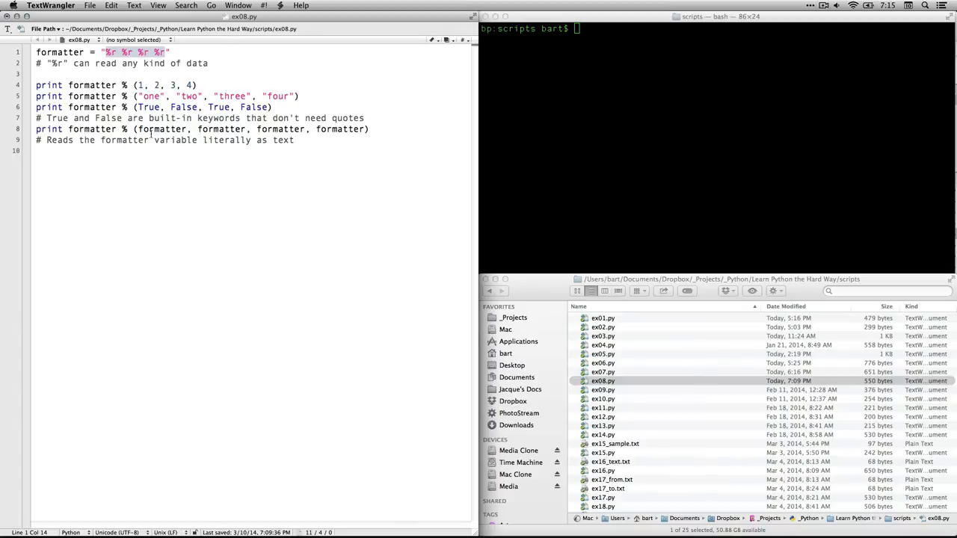
Step: Write the remaining boolean, formatter-itself and four-sentence print lines with comments
{"action": "double_click", "coordinate": [60, 51]}
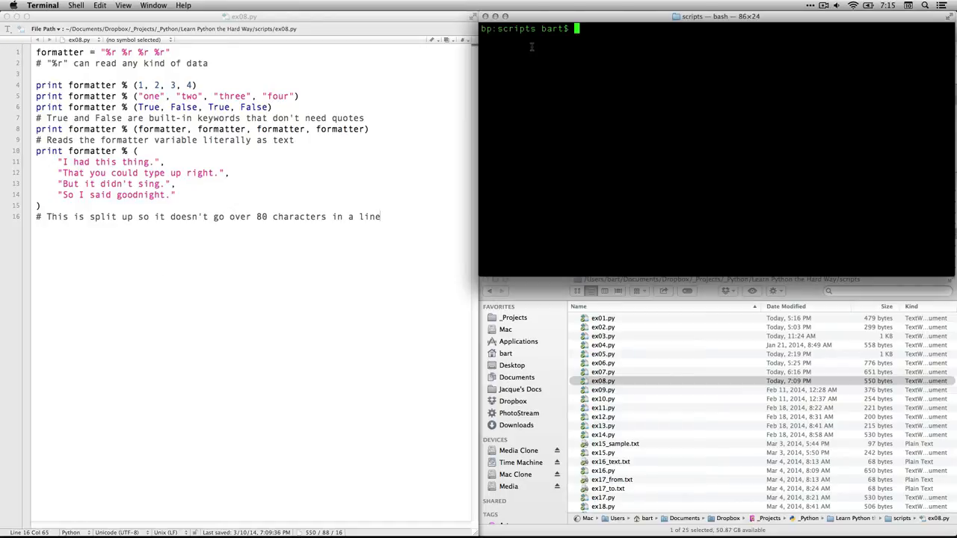
Step: Check the working folder with pwd and prepare the python ex08.py command in Terminal
{"action": "type", "text": "pwd"}
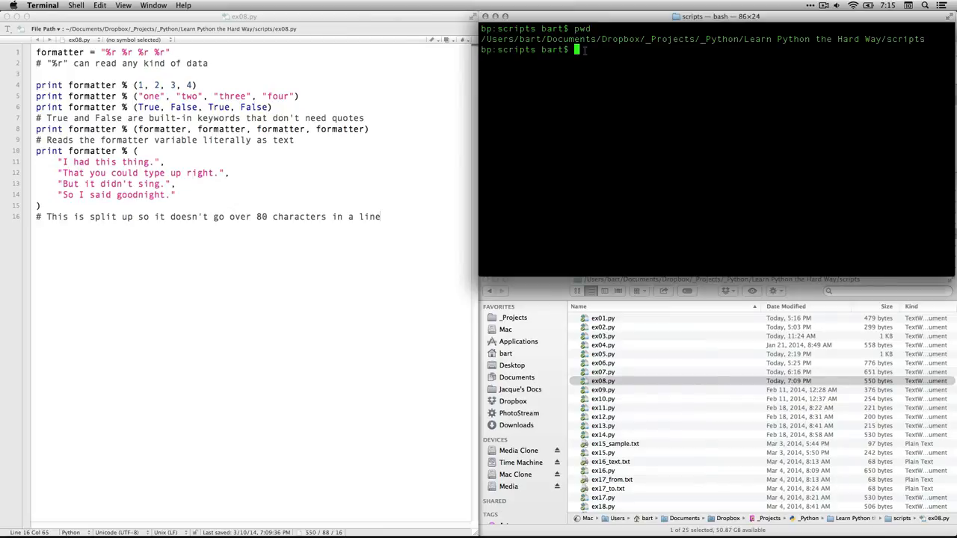
{"action": "mouse_move", "coordinate": [565, 64]}
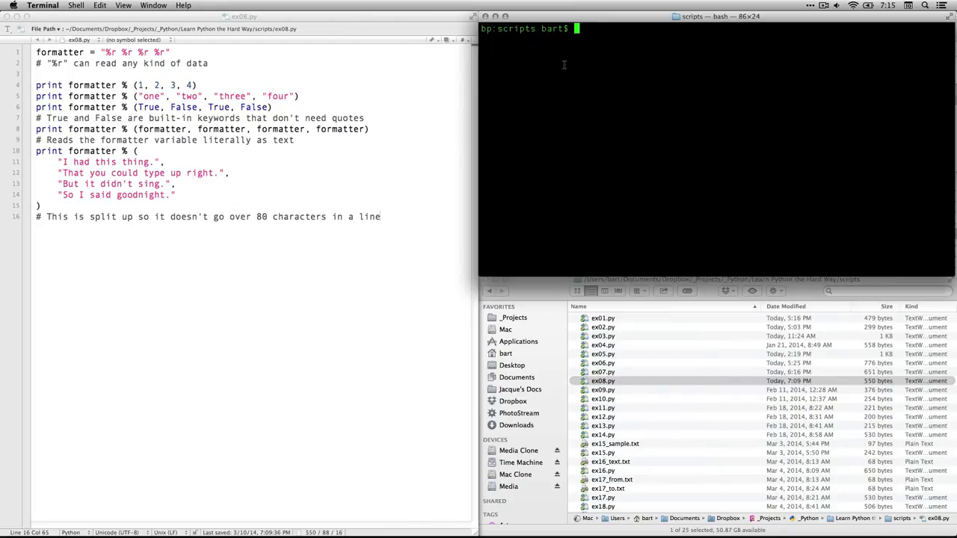
{"action": "type", "text": "python ex08."}
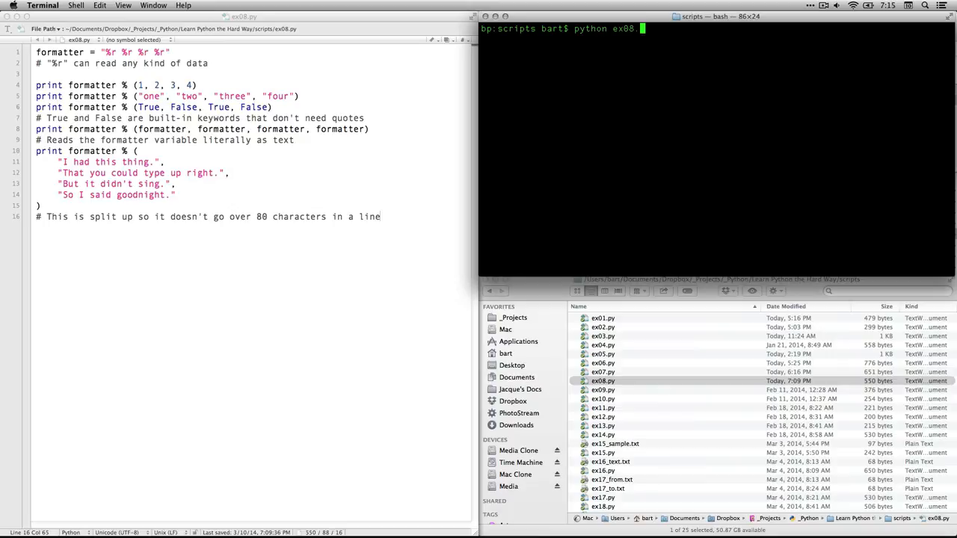
{"action": "type", "text": "py"}
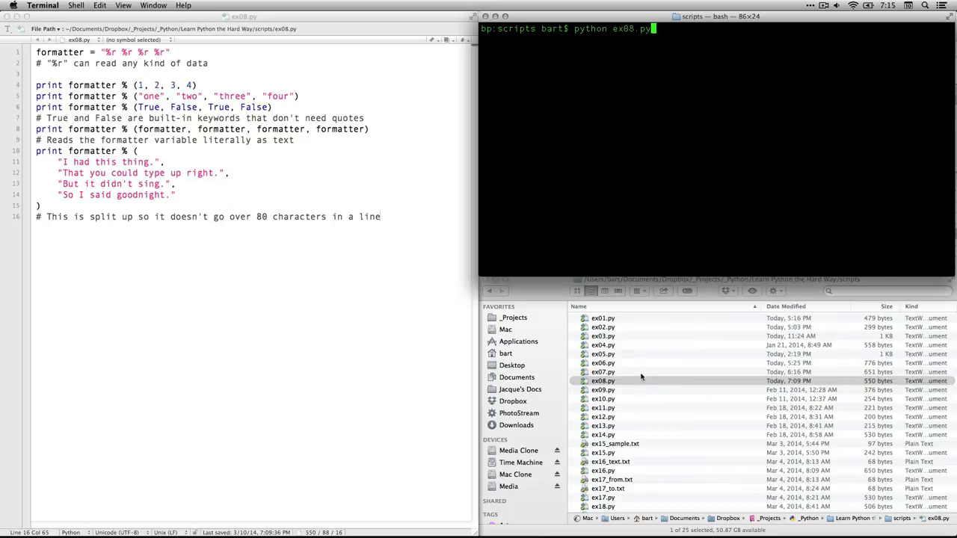
{"action": "double_click", "coordinate": [602, 382]}
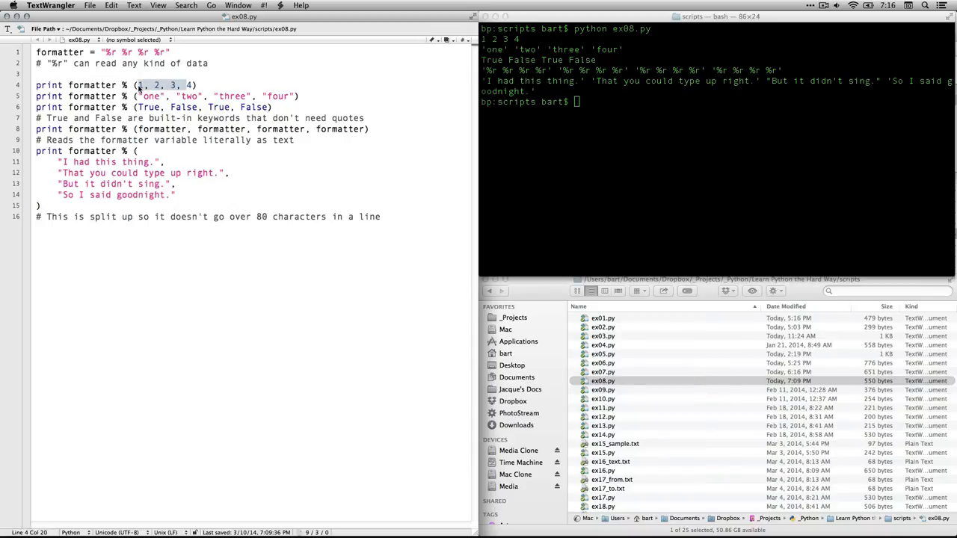
{"action": "mouse_move", "coordinate": [541, 56]}
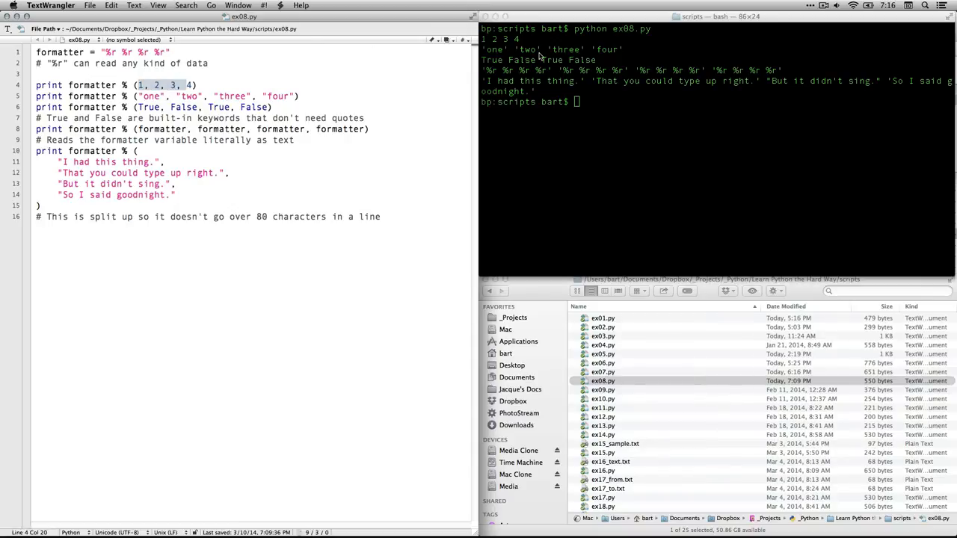
{"action": "mouse_move", "coordinate": [597, 73]}
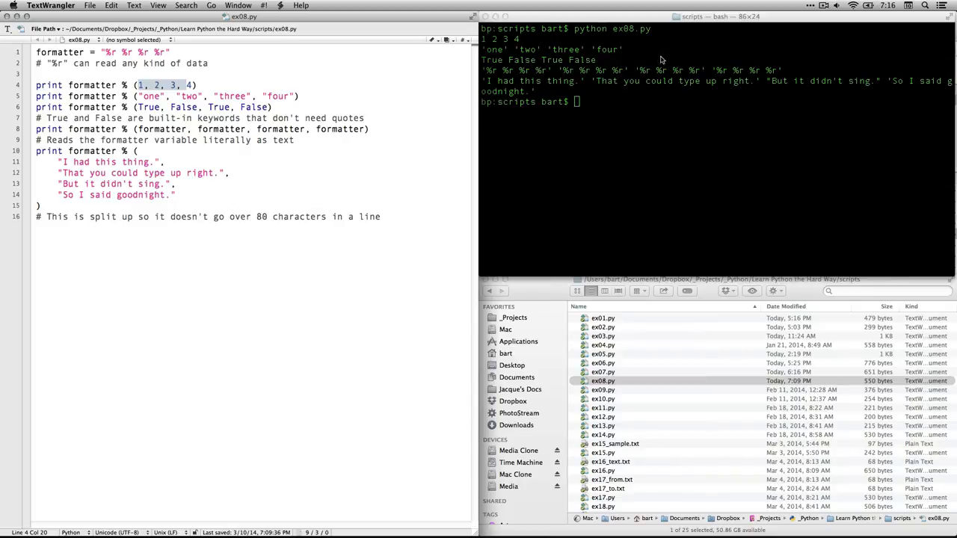
{"action": "mouse_move", "coordinate": [664, 72]}
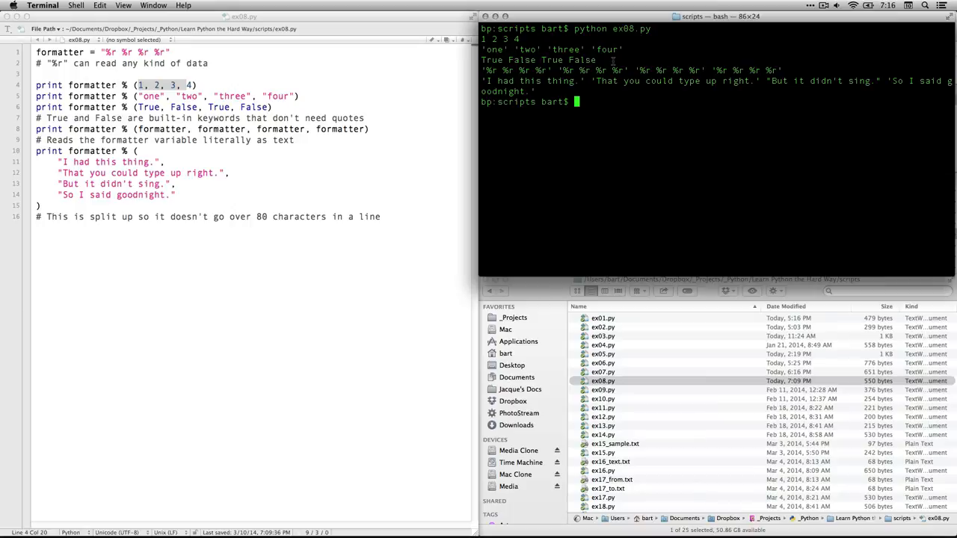
{"action": "mouse_move", "coordinate": [259, 152]}
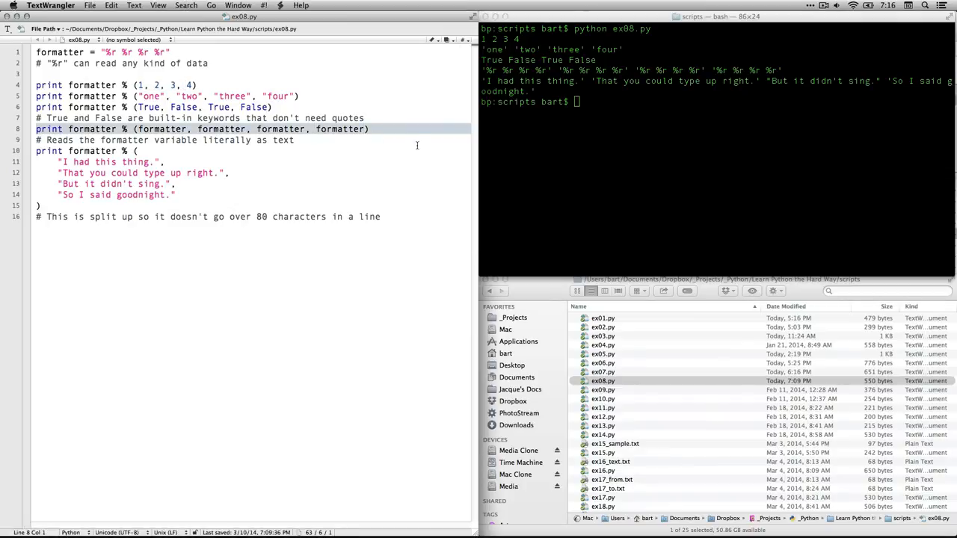
{"action": "mouse_move", "coordinate": [633, 106]}
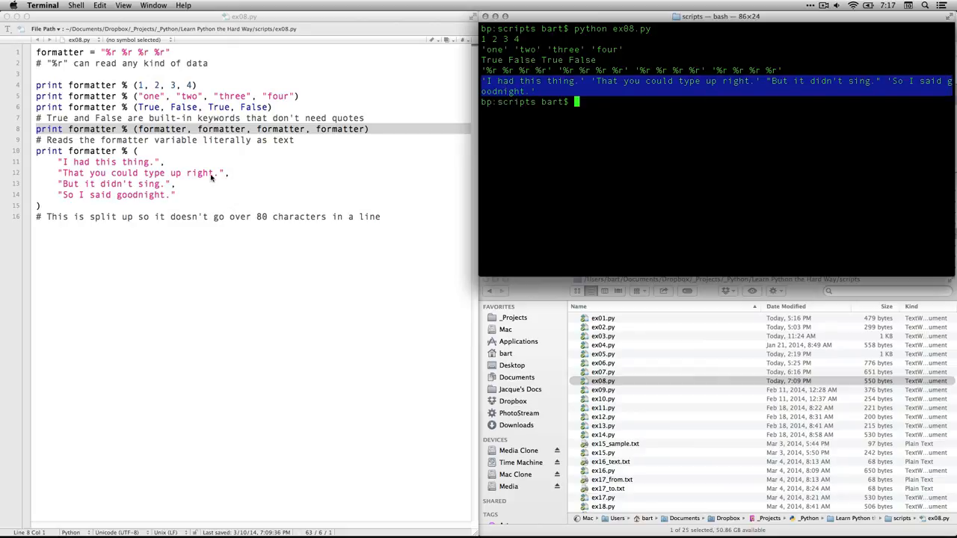
{"action": "mouse_move", "coordinate": [189, 164]}
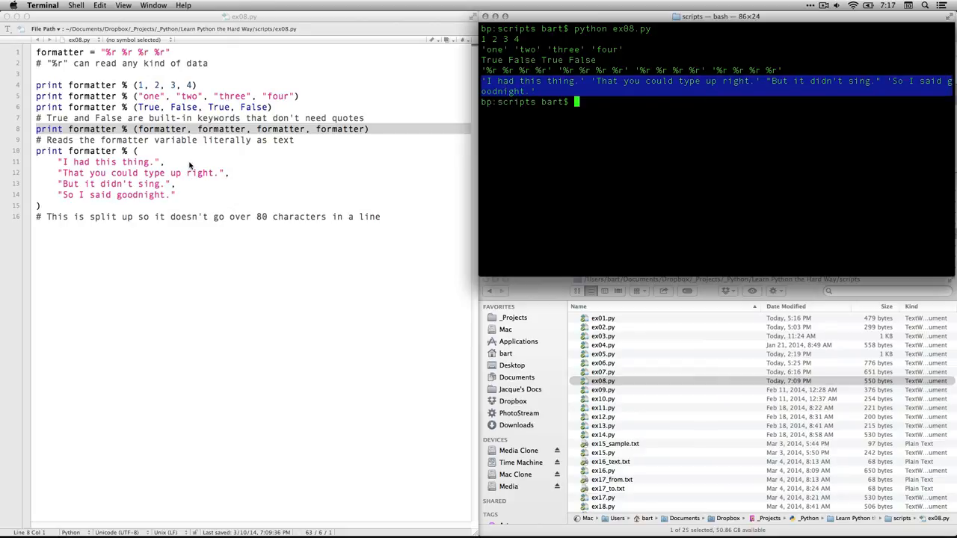